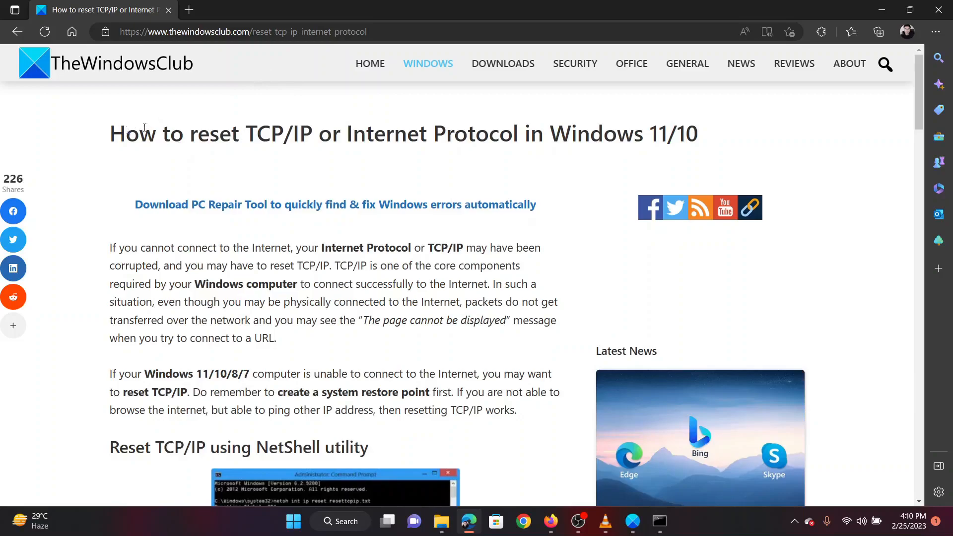
# Scroll TheWindowsClub's TCP/IP reset guide to the netsh commands and search Windows for 'comm'
pyautogui.moveTo(125, 133); pyautogui.dragTo(632, 134)
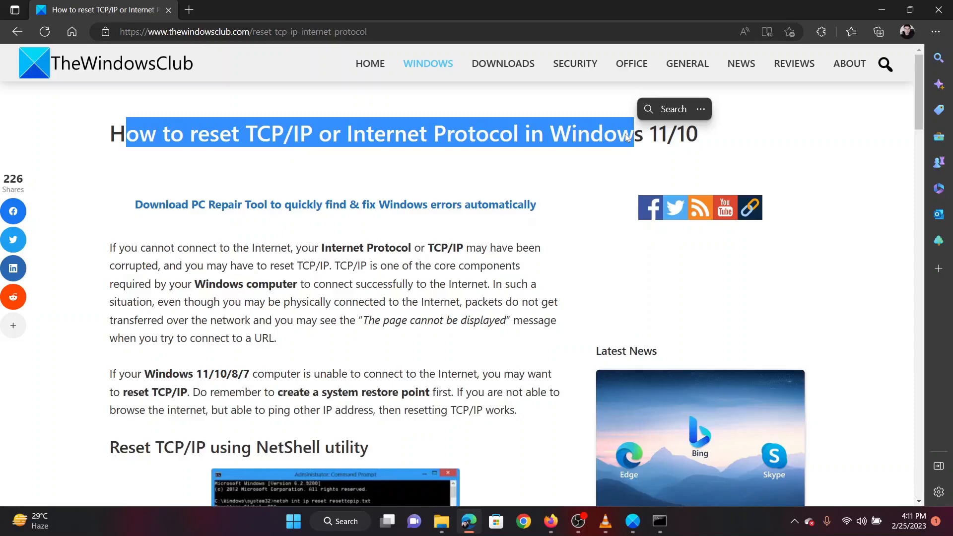
pyautogui.moveTo(471, 422)
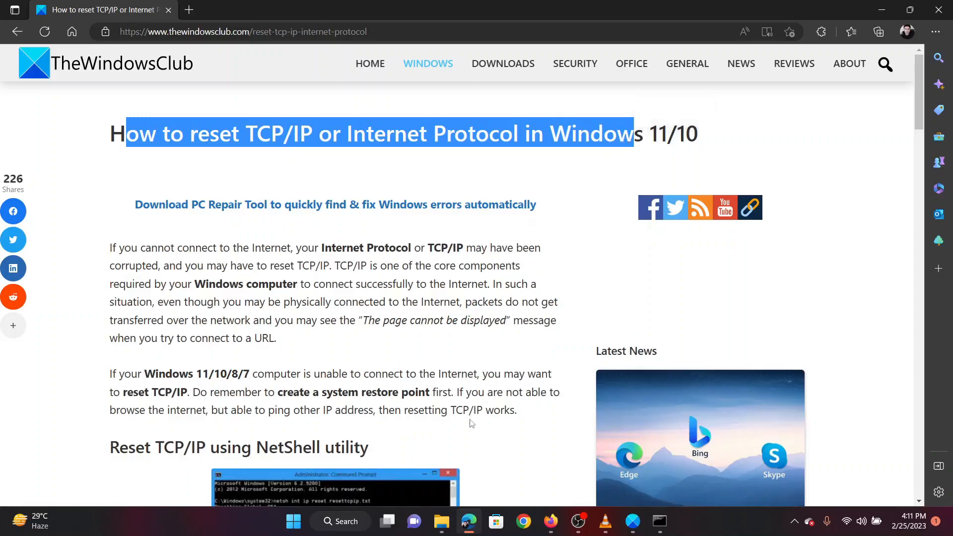
pyautogui.scroll(-3)
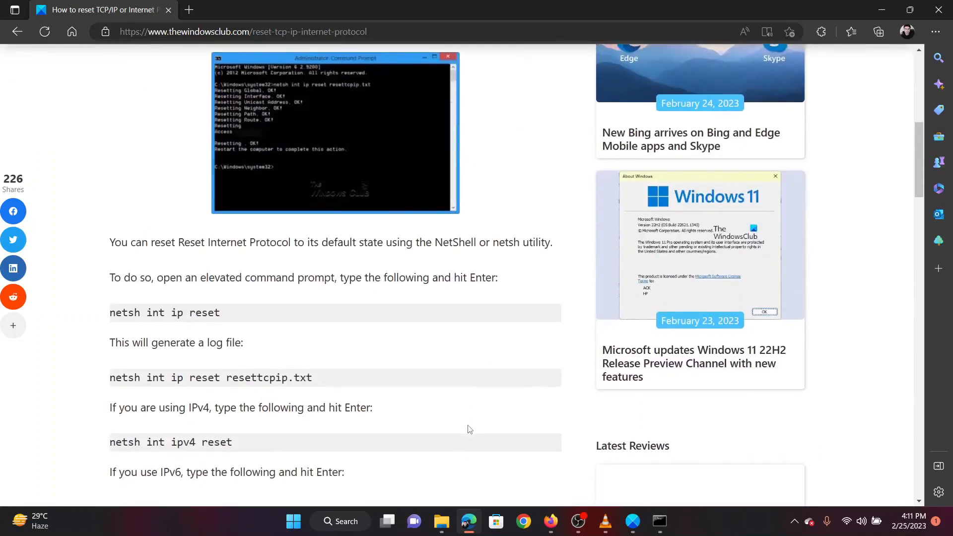
pyautogui.scroll(-3)
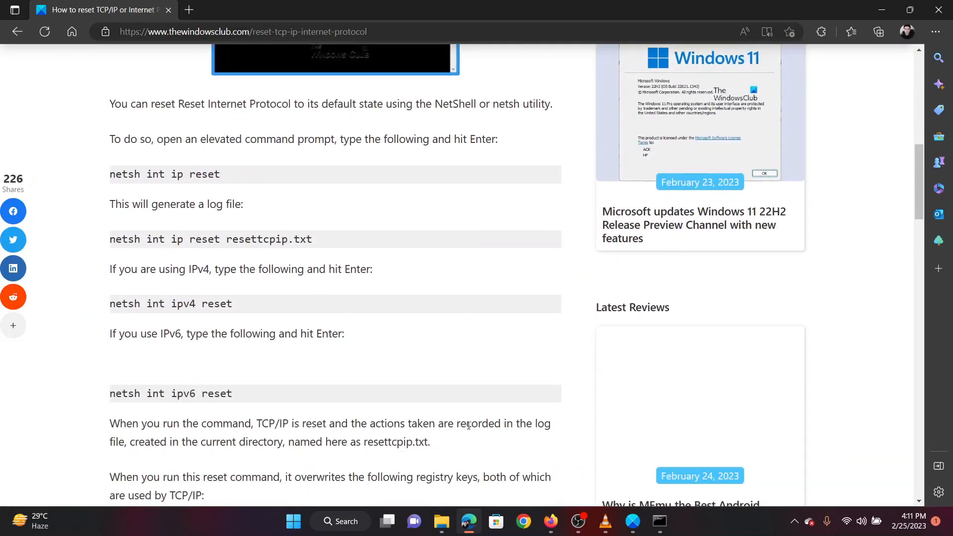
pyautogui.moveTo(496, 377)
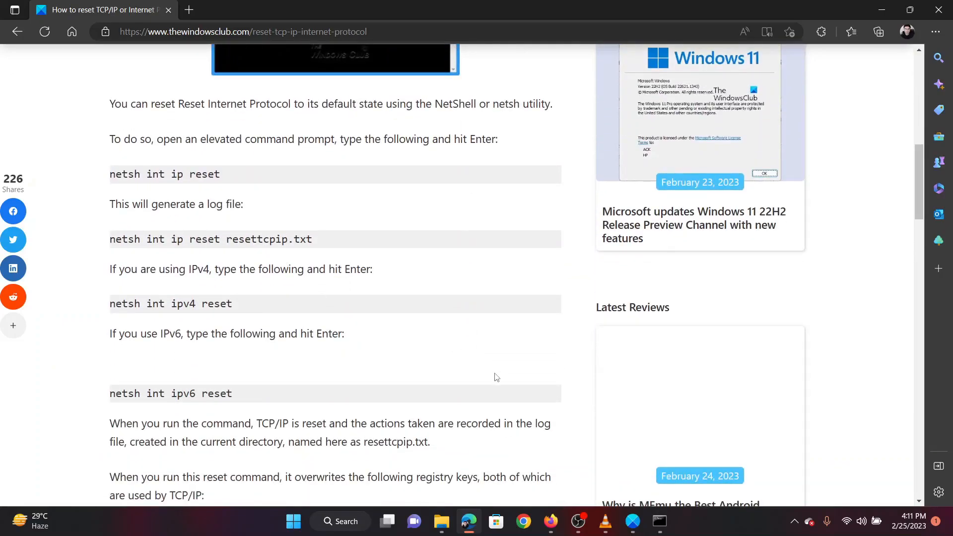
pyautogui.moveTo(358, 493)
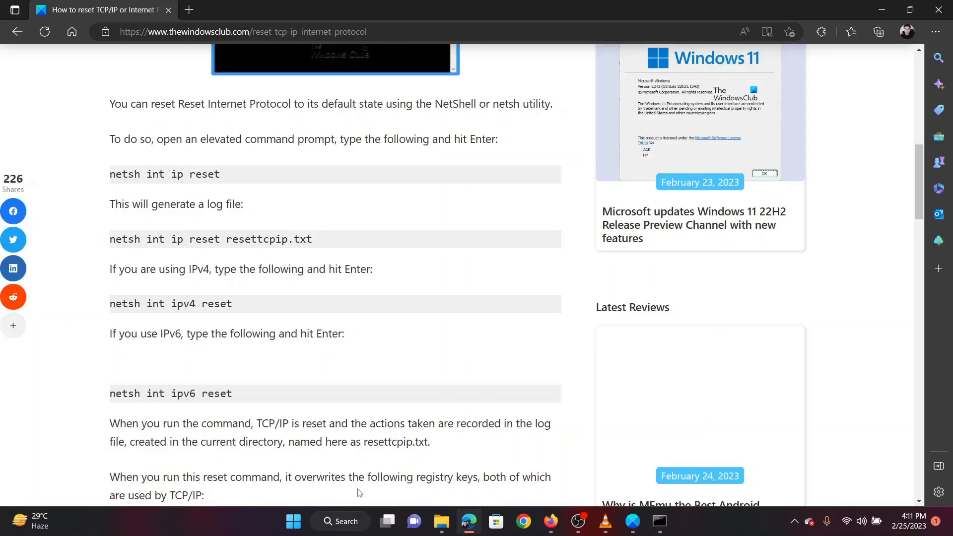
pyautogui.click(340, 521)
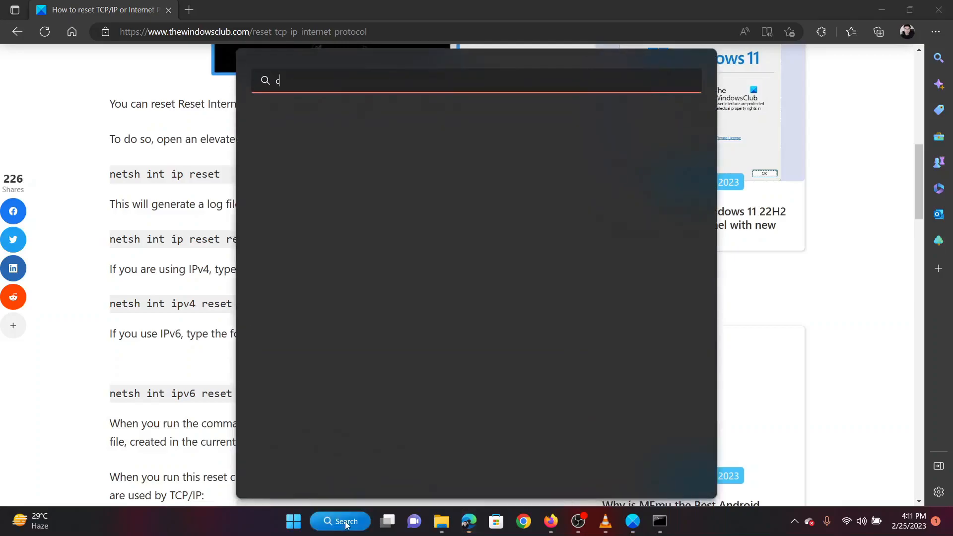
pyautogui.write('omm')
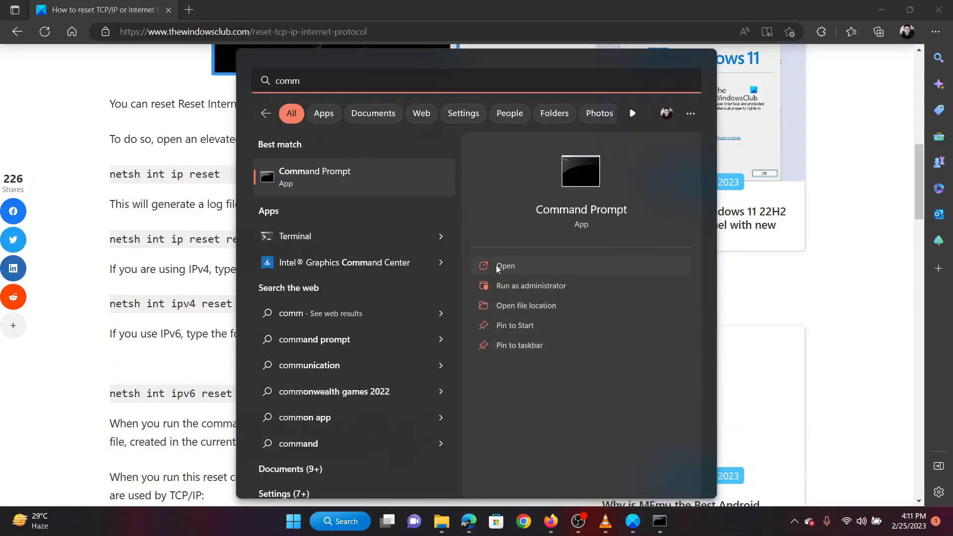
pyautogui.moveTo(644, 420)
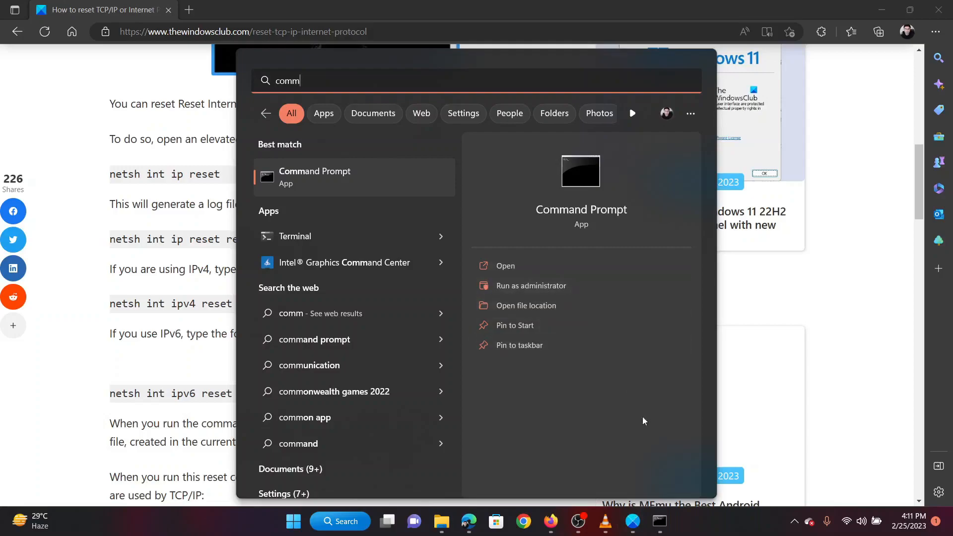
# Launch Command Prompt as administrator and run the pasted netsh int ip reset command
pyautogui.click(530, 286)
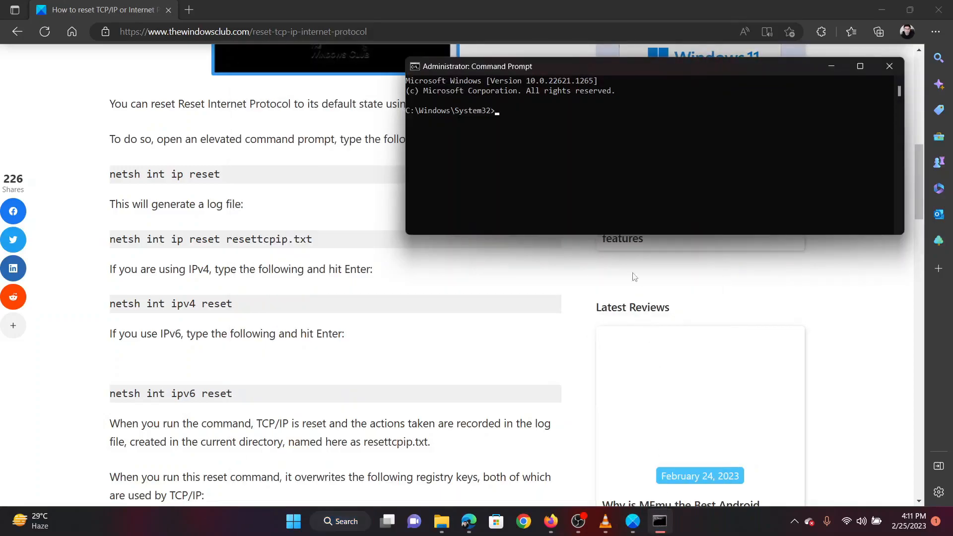
pyautogui.moveTo(587, 205)
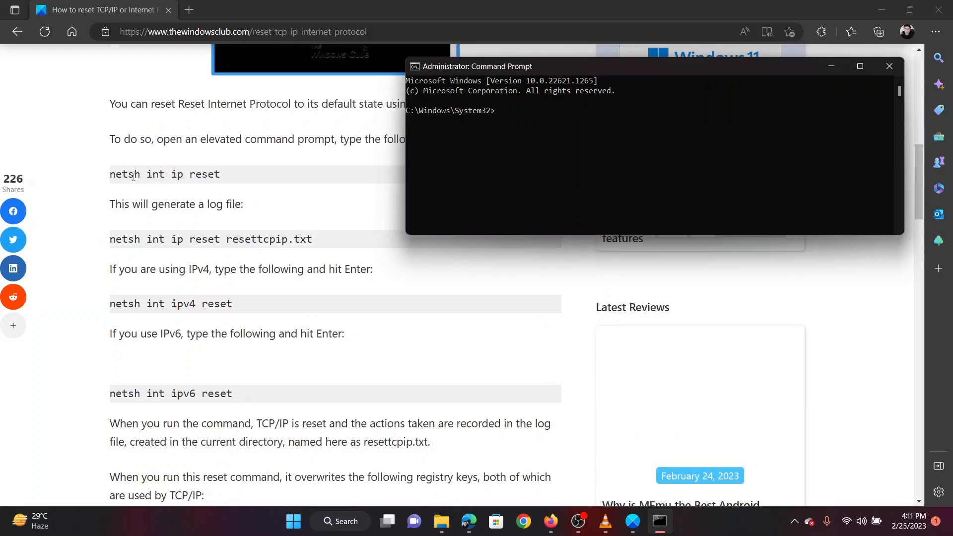
pyautogui.rightClick(164, 174)
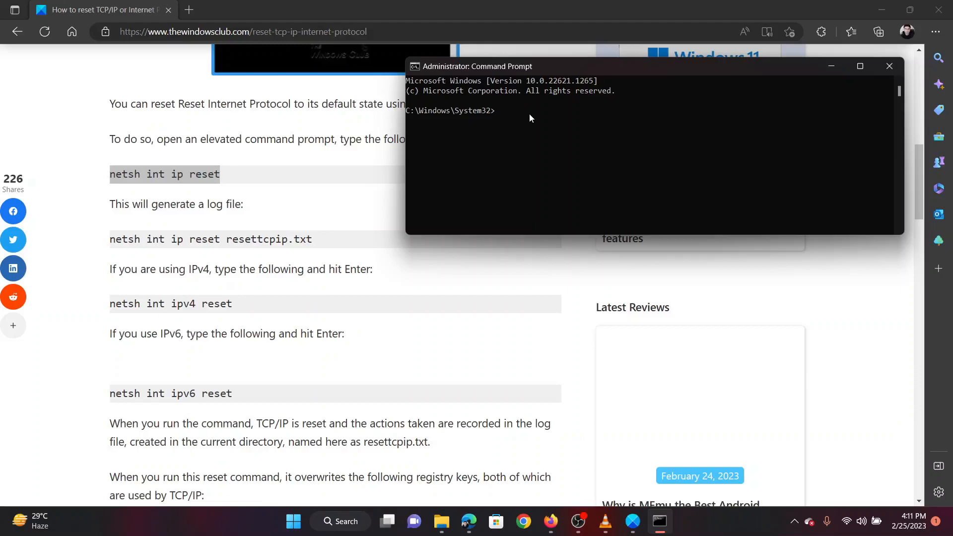
pyautogui.press('Enter')
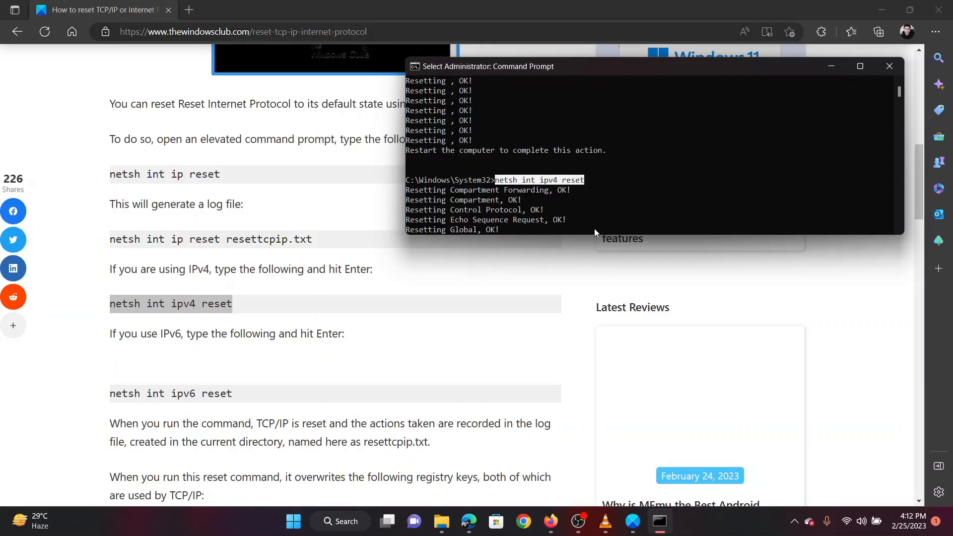
pyautogui.moveTo(401, 359)
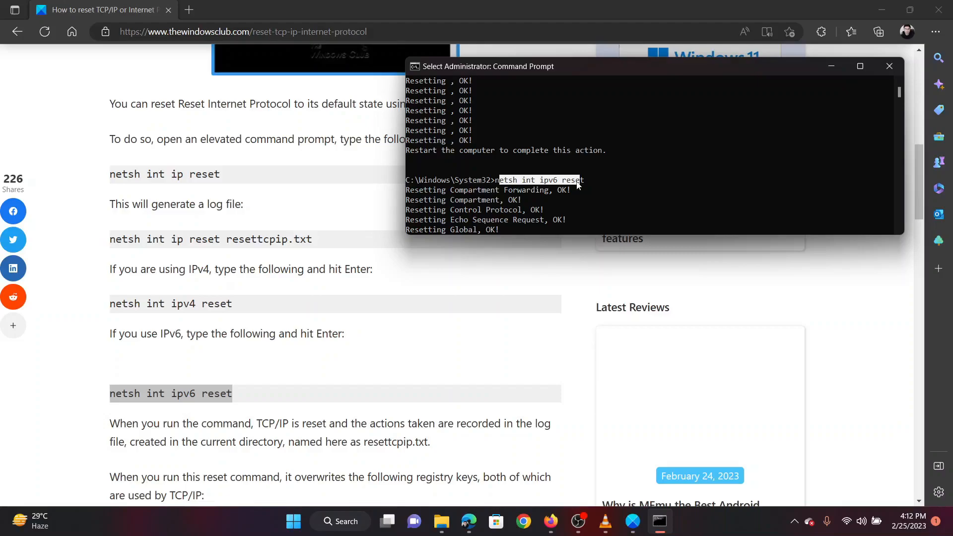
pyautogui.moveTo(492, 297)
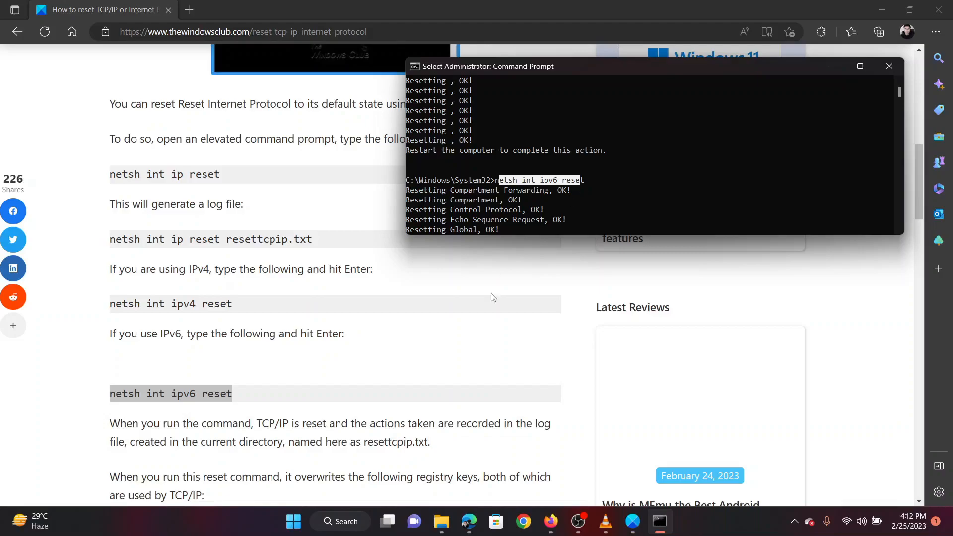
# Apply FixWin 11's Reset TCP/IP quick fix, dismiss its success message, and open Windows Settings
pyautogui.click(888, 66)
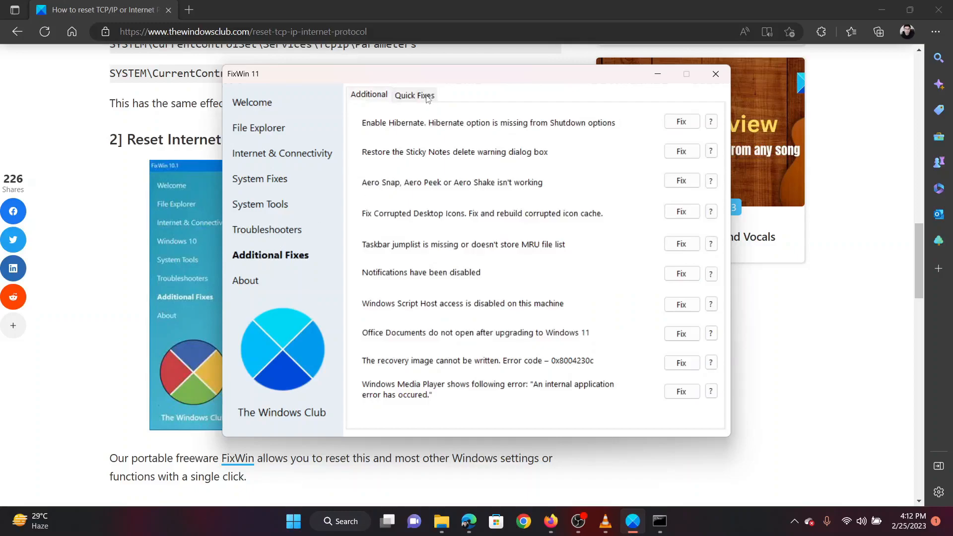
pyautogui.click(414, 96)
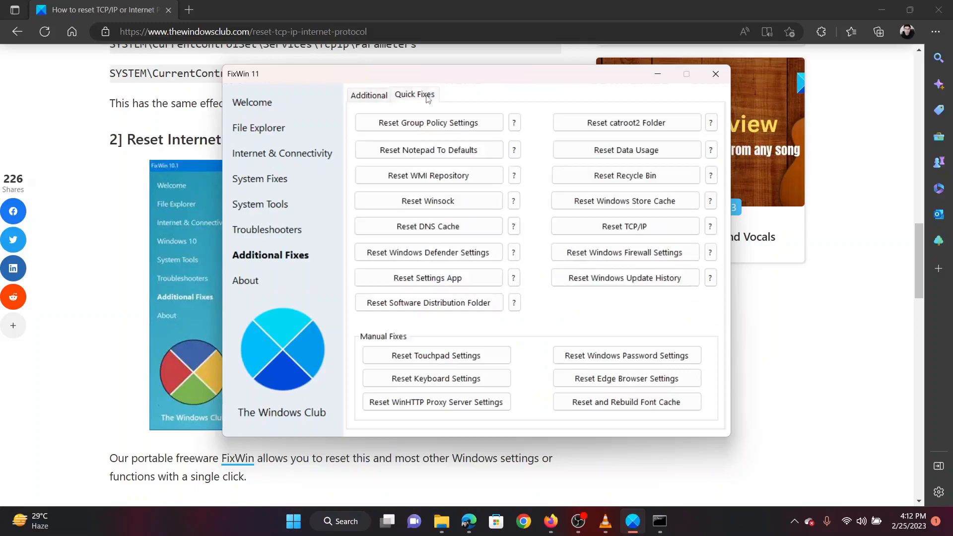
pyautogui.click(625, 226)
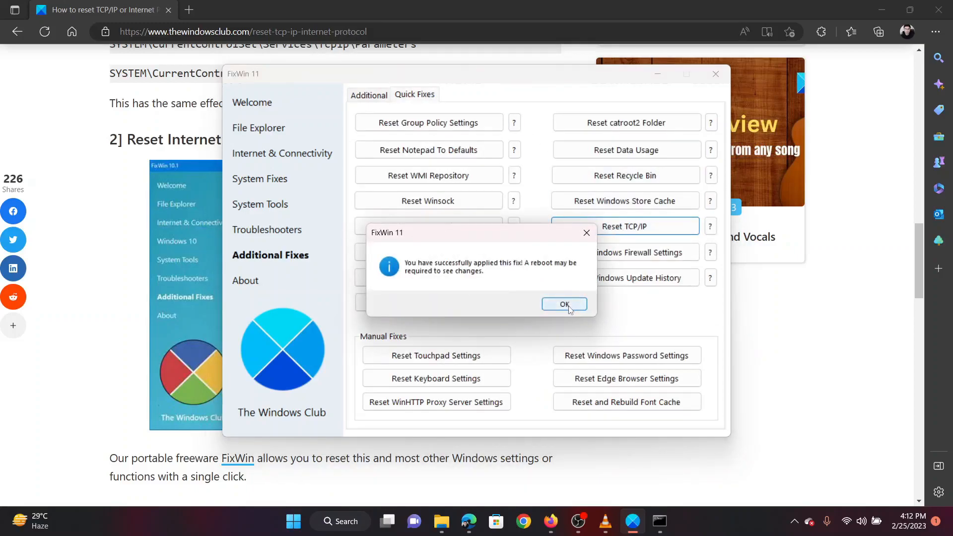
pyautogui.click(563, 304)
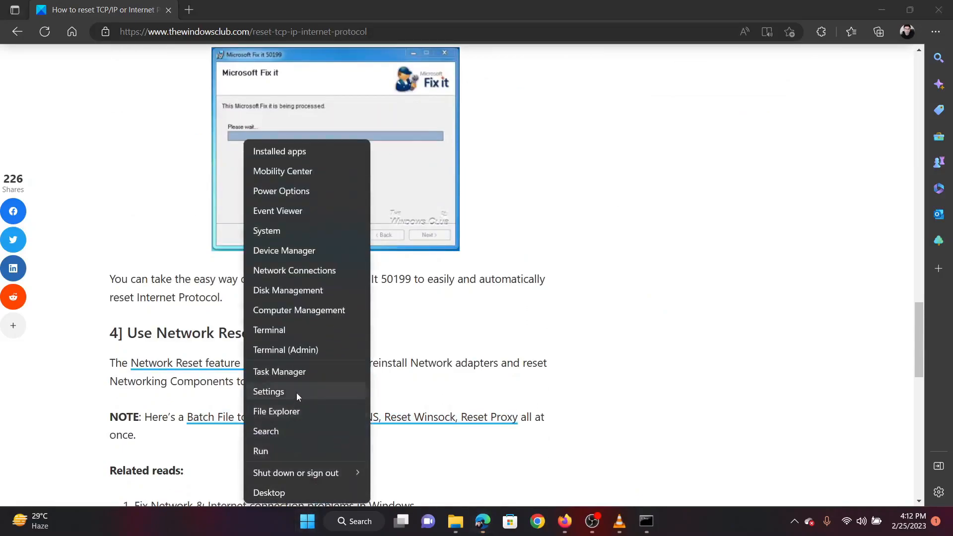
pyautogui.click(268, 392)
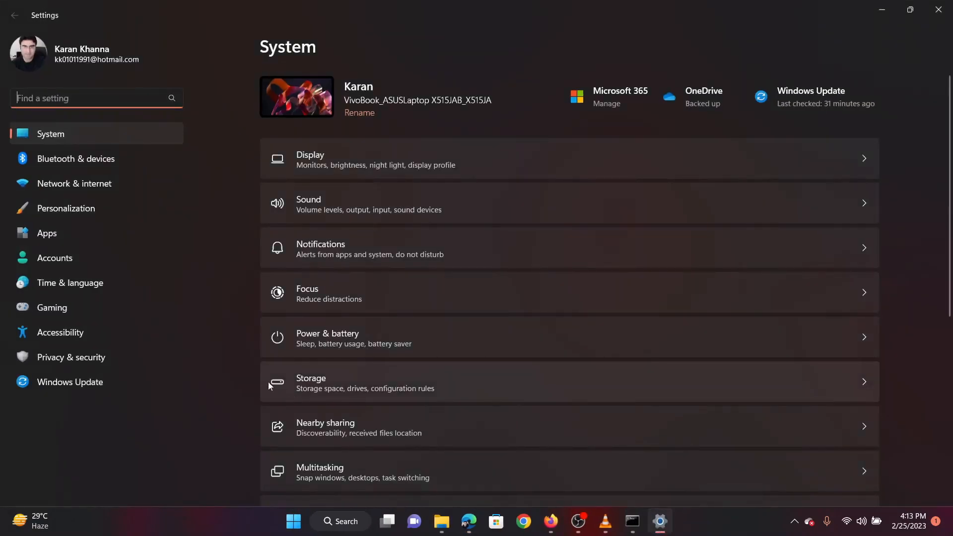
# Start Network reset from Network & internet's advanced settings and confirm it with Yes
pyautogui.click(74, 183)
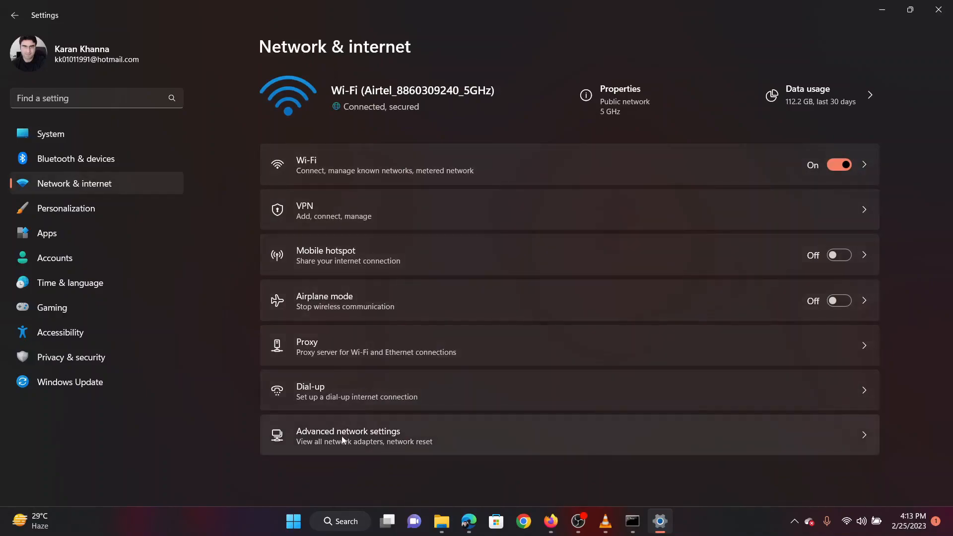
pyautogui.click(348, 436)
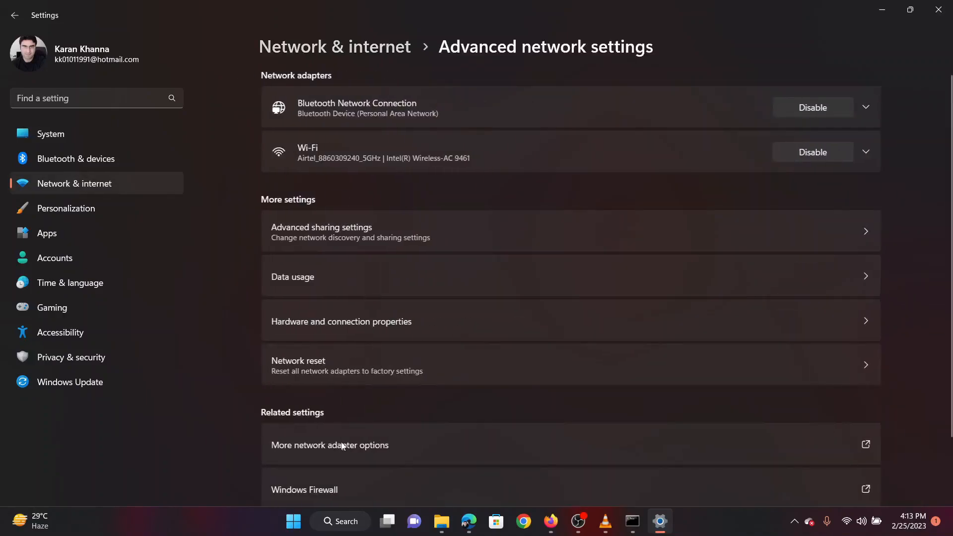
pyautogui.scroll(-3)
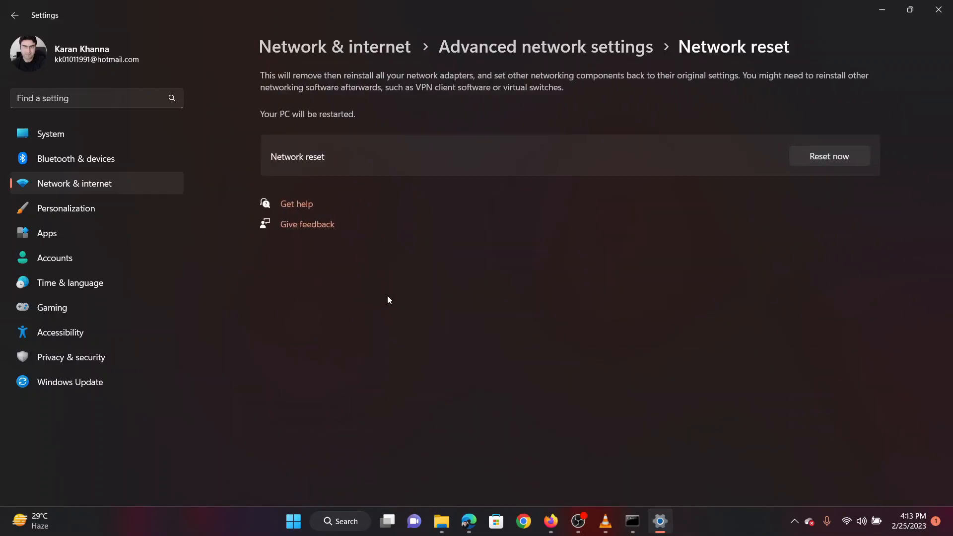
pyautogui.click(828, 156)
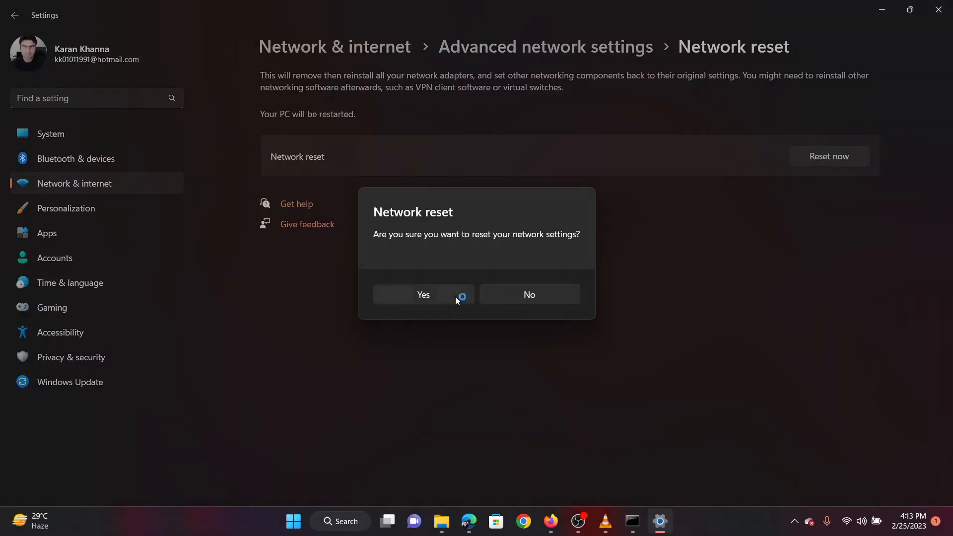
pyautogui.click(423, 295)
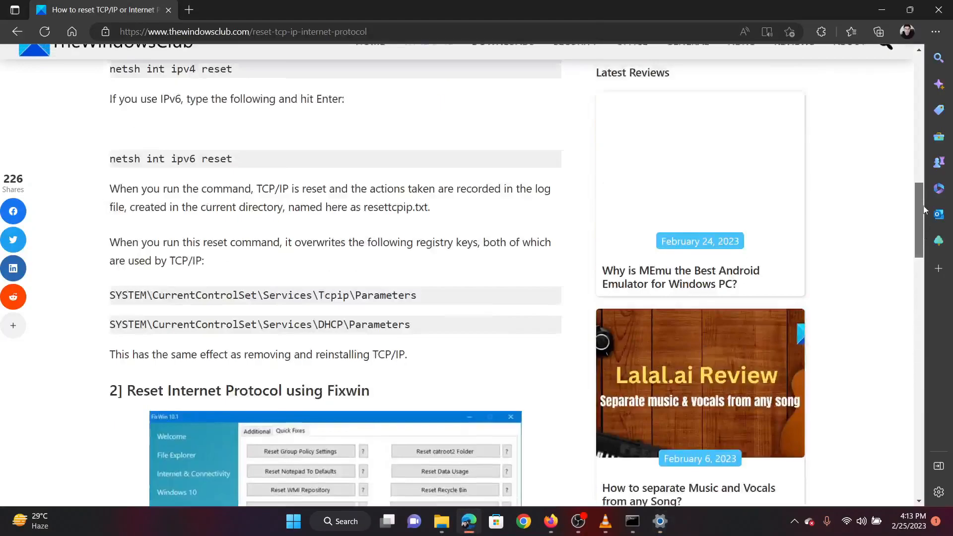
pyautogui.scroll(3)
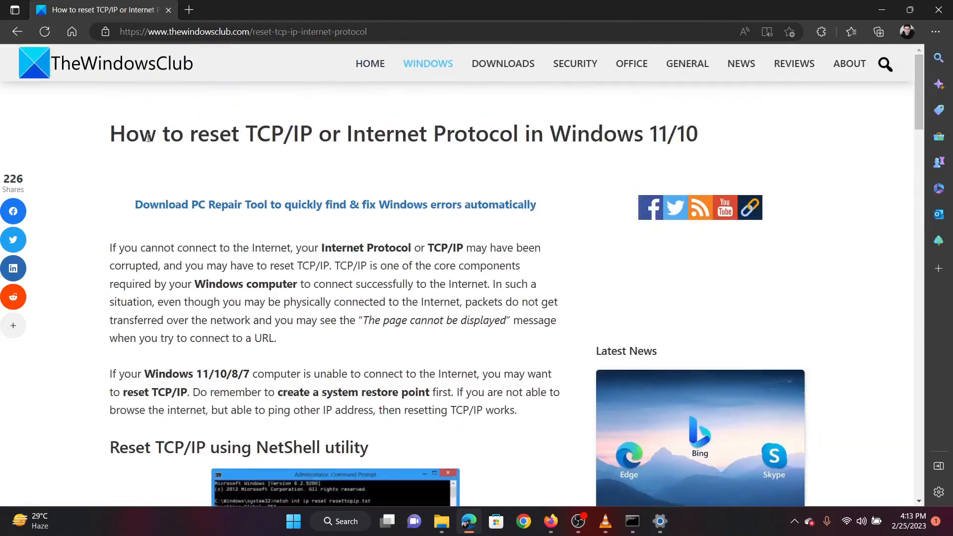